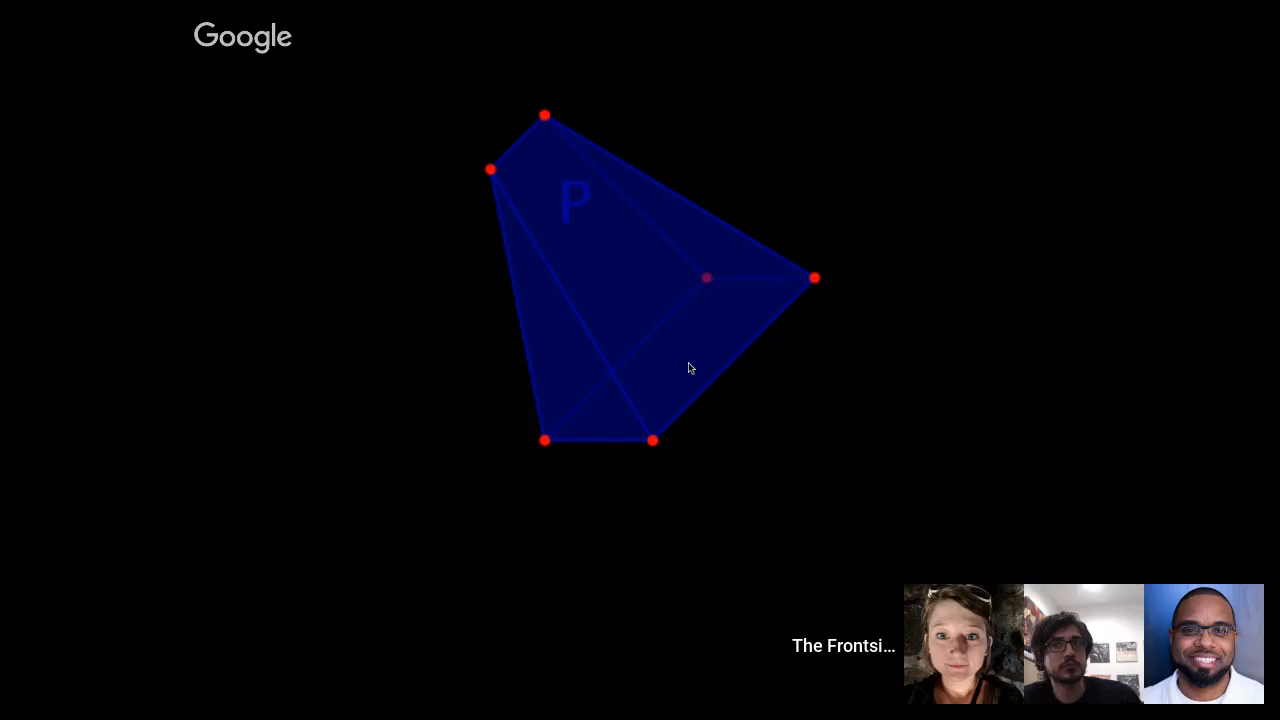
mouse_move(1088, 444)
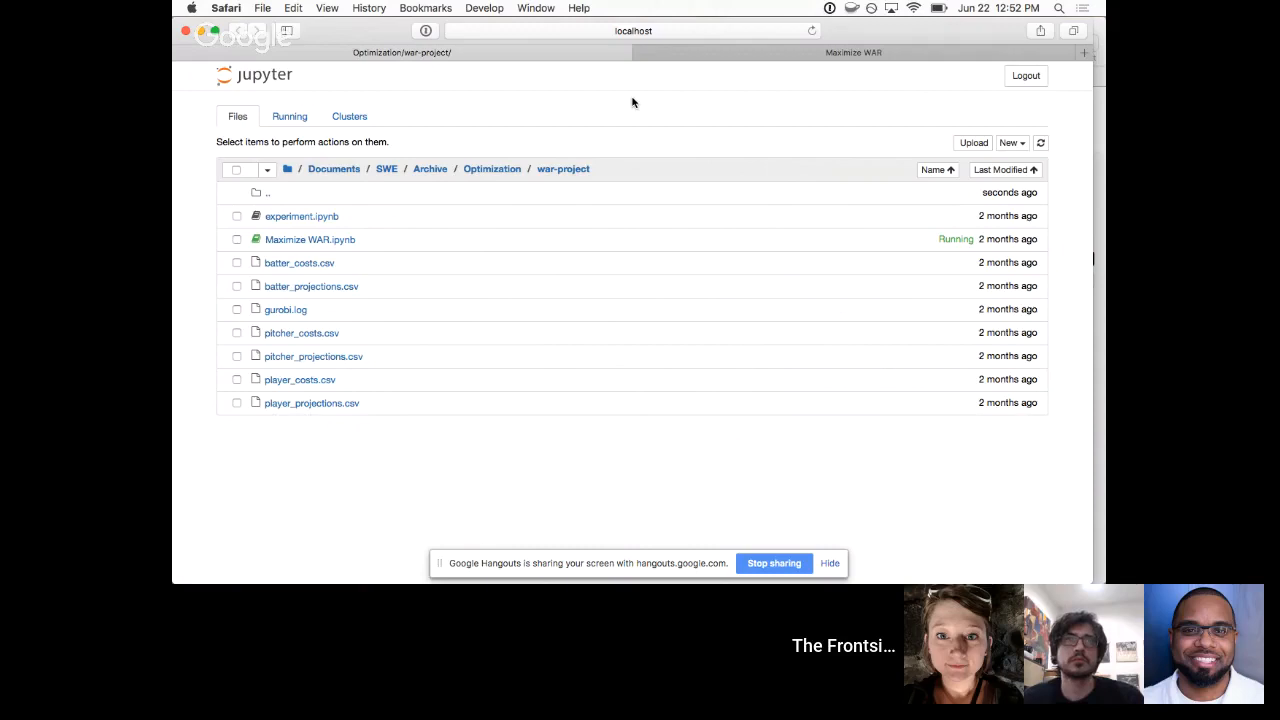
mouse_move(654, 88)
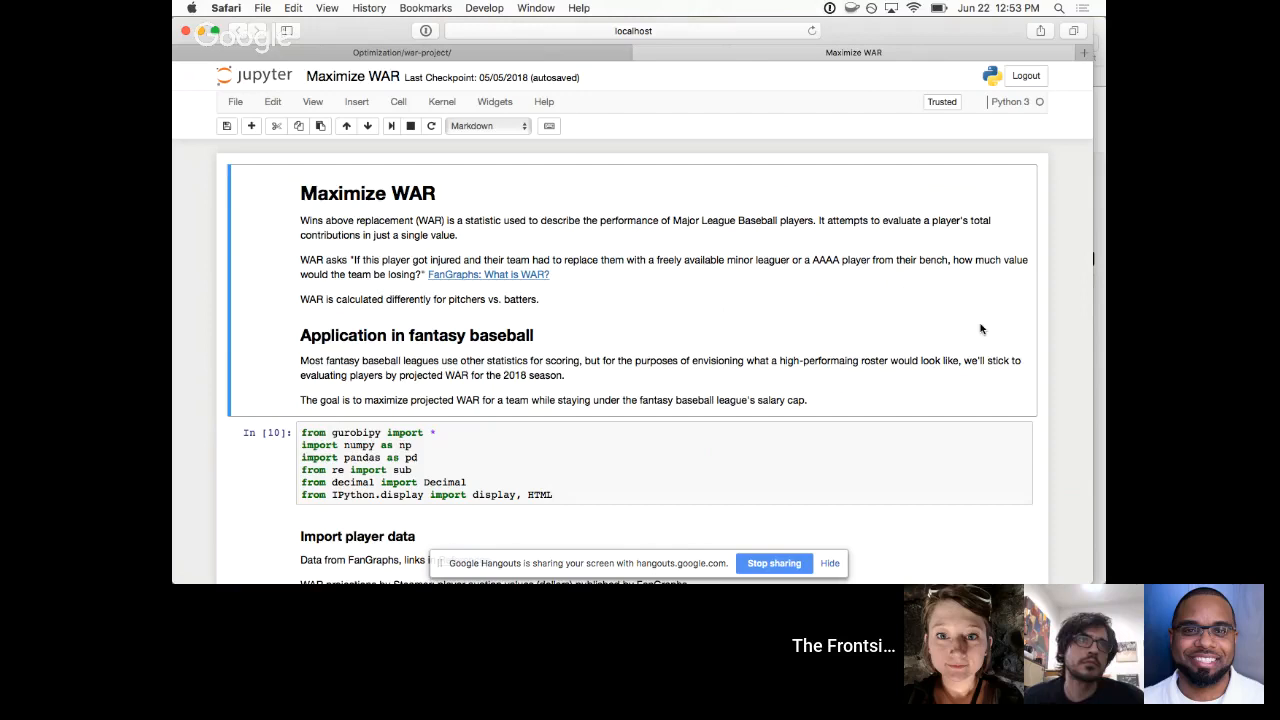
- Scroll past the import, salary and roster cells to the objective cell's NameError output
scroll("down", 3)
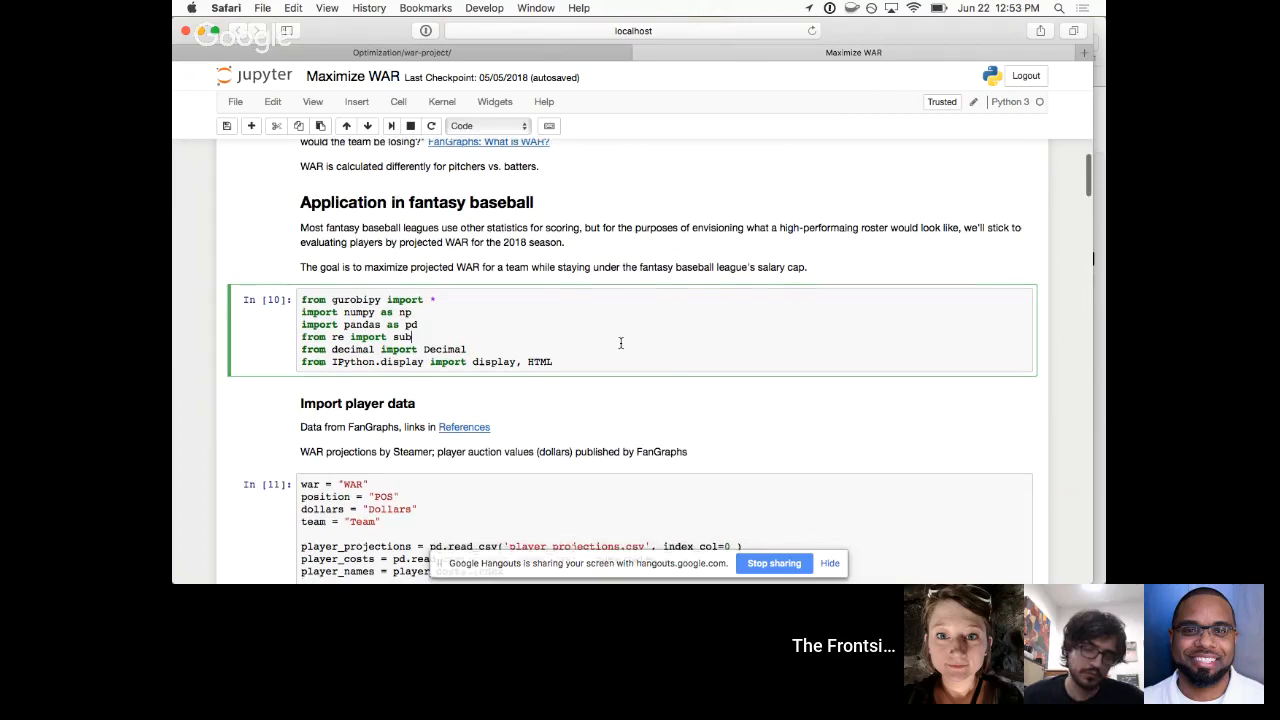
scroll("down", 3)
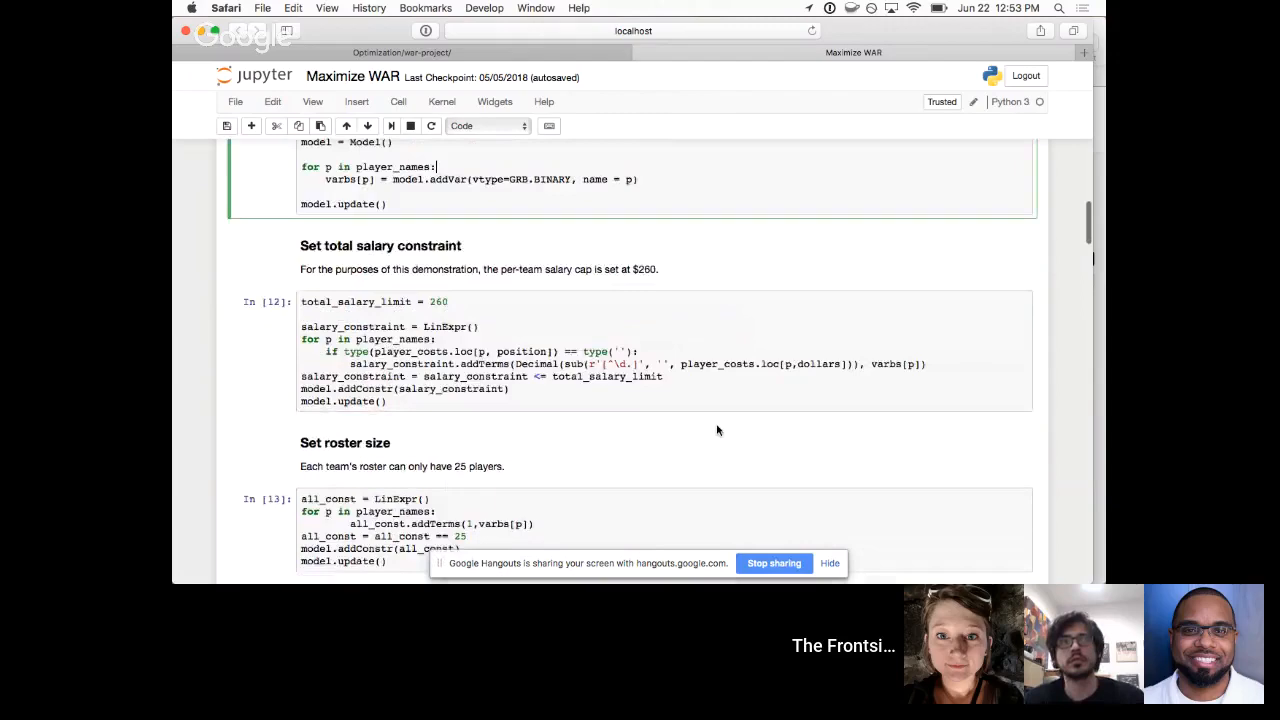
scroll("down", 3)
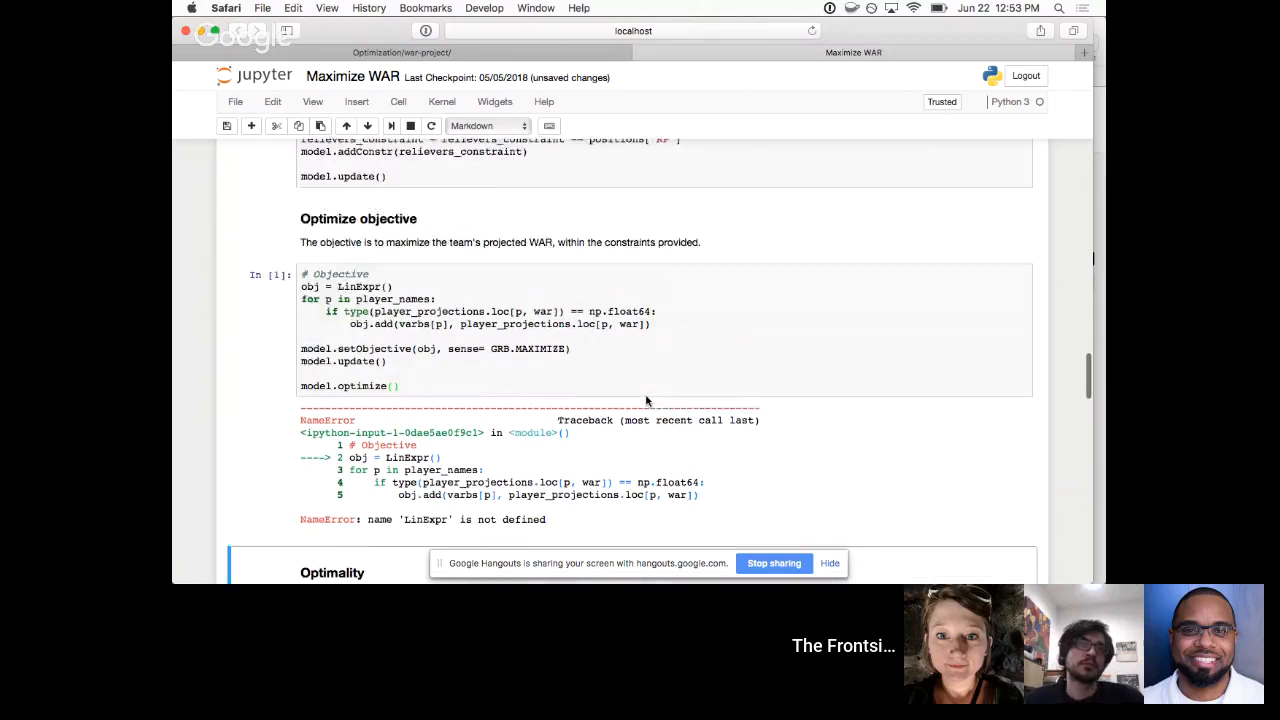
- Re-run the notebook from the File menu and return to the objective cell's Gurobi log
left_click(236, 100)
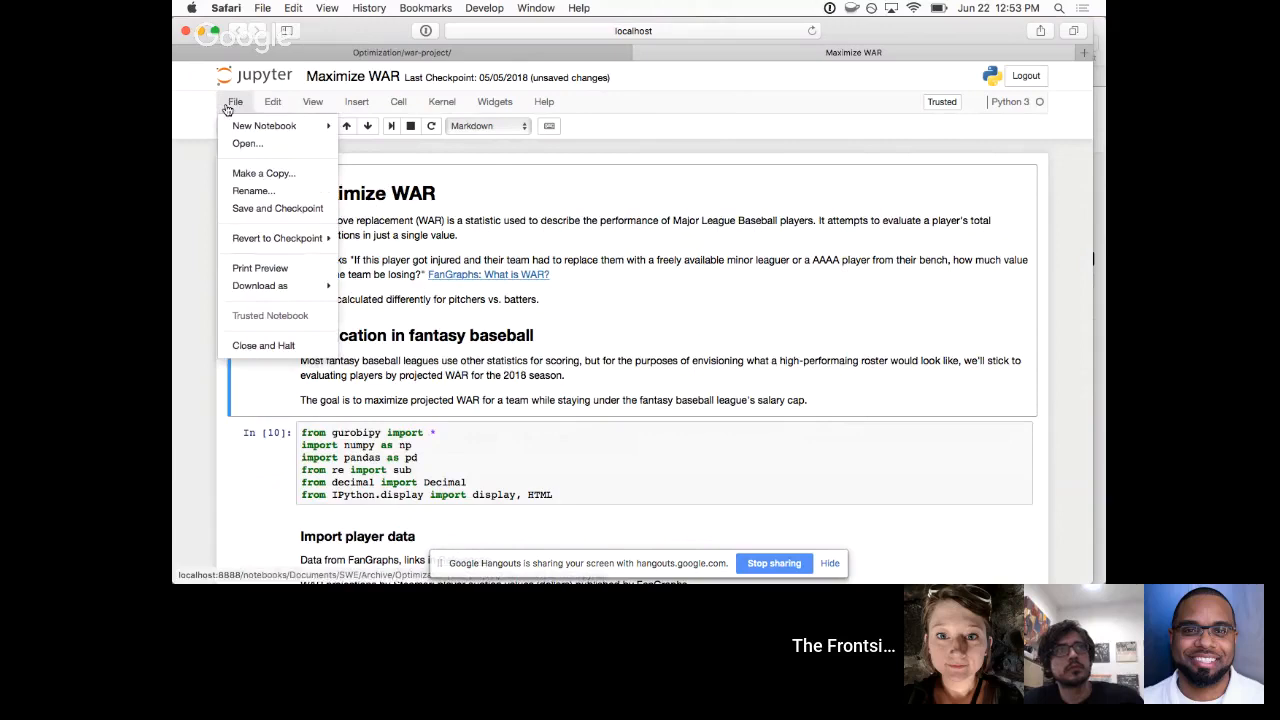
left_click(398, 100)
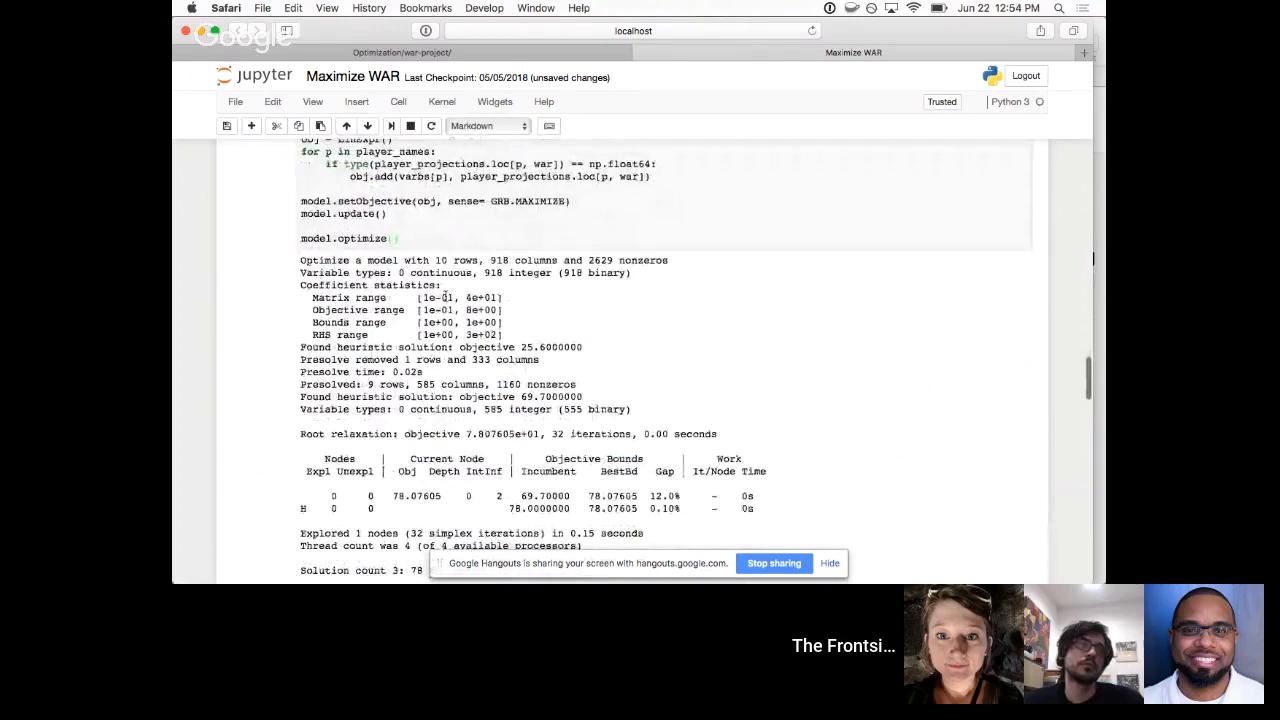
scroll("up", 3)
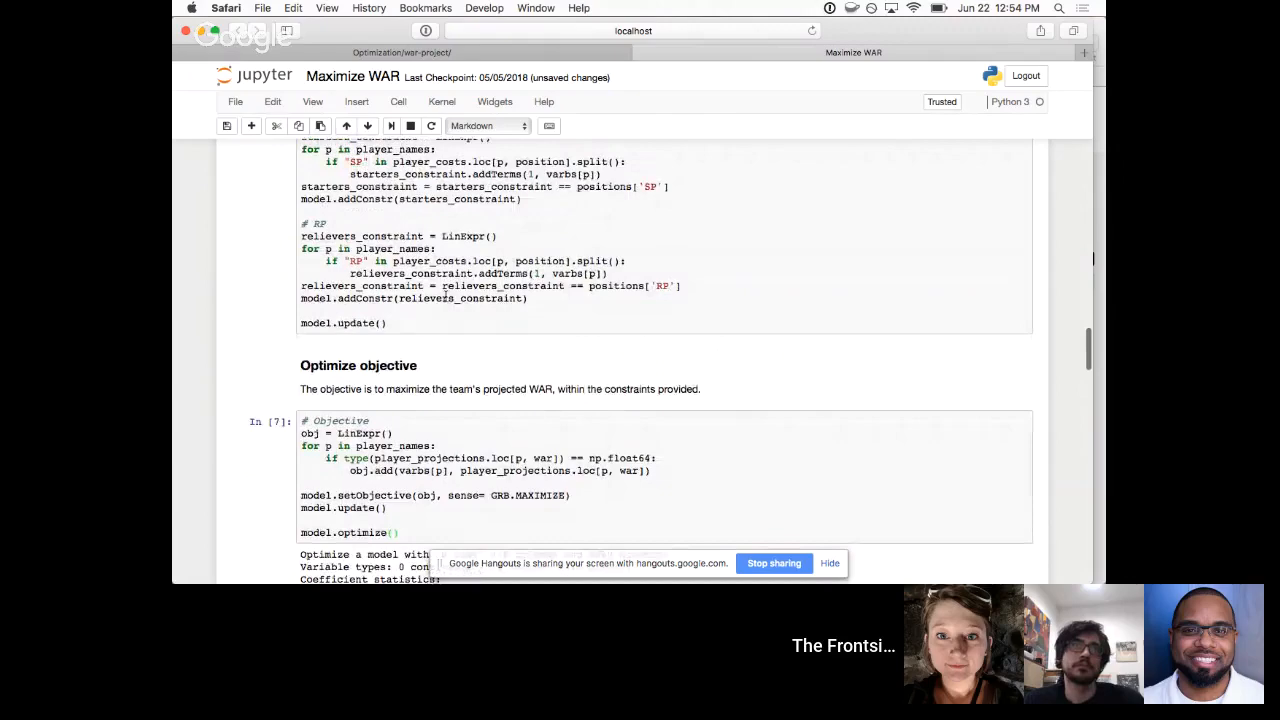
scroll("up", 3)
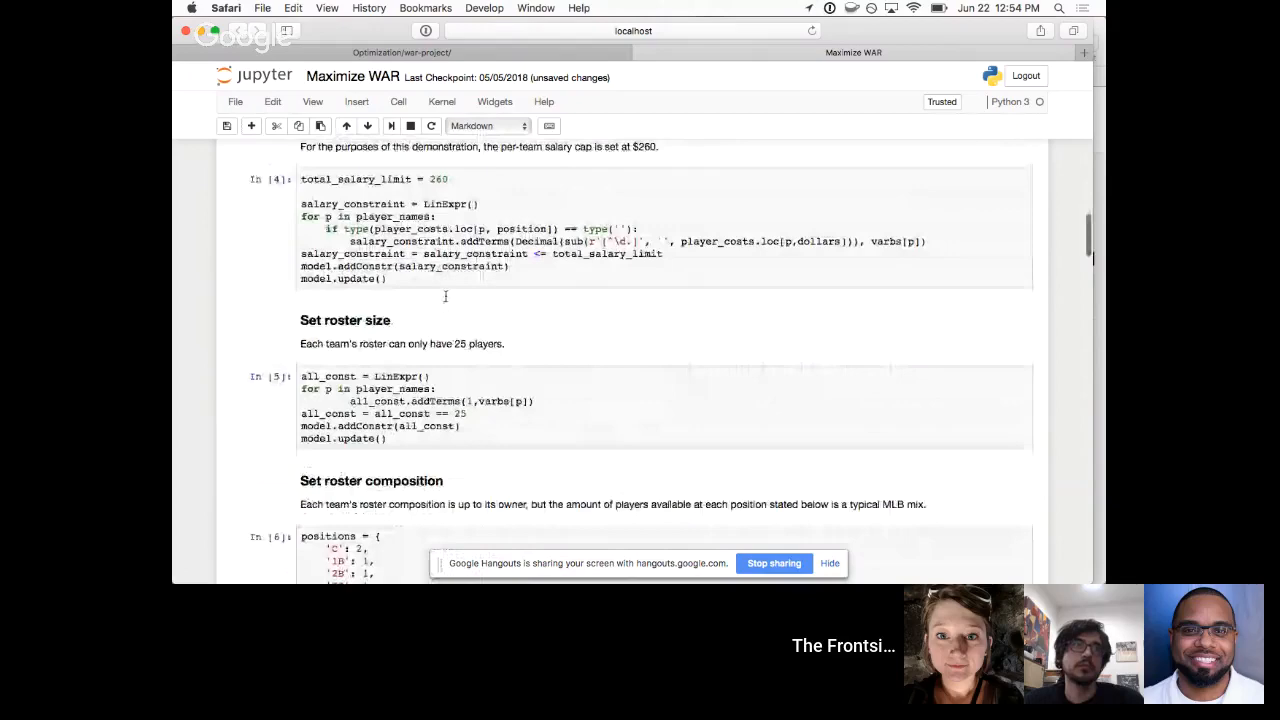
scroll("down", 3)
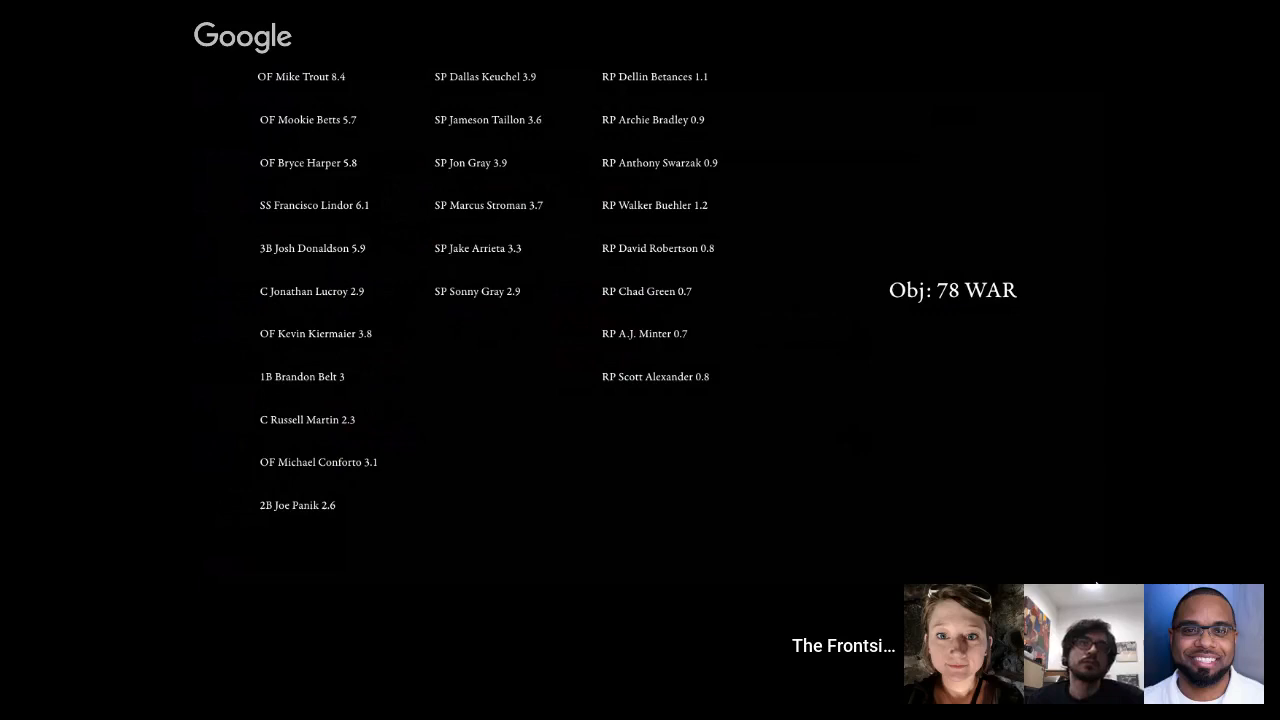
- Leave the full-screen slideshow and select the Challenges slide in the navigator
key("escape")
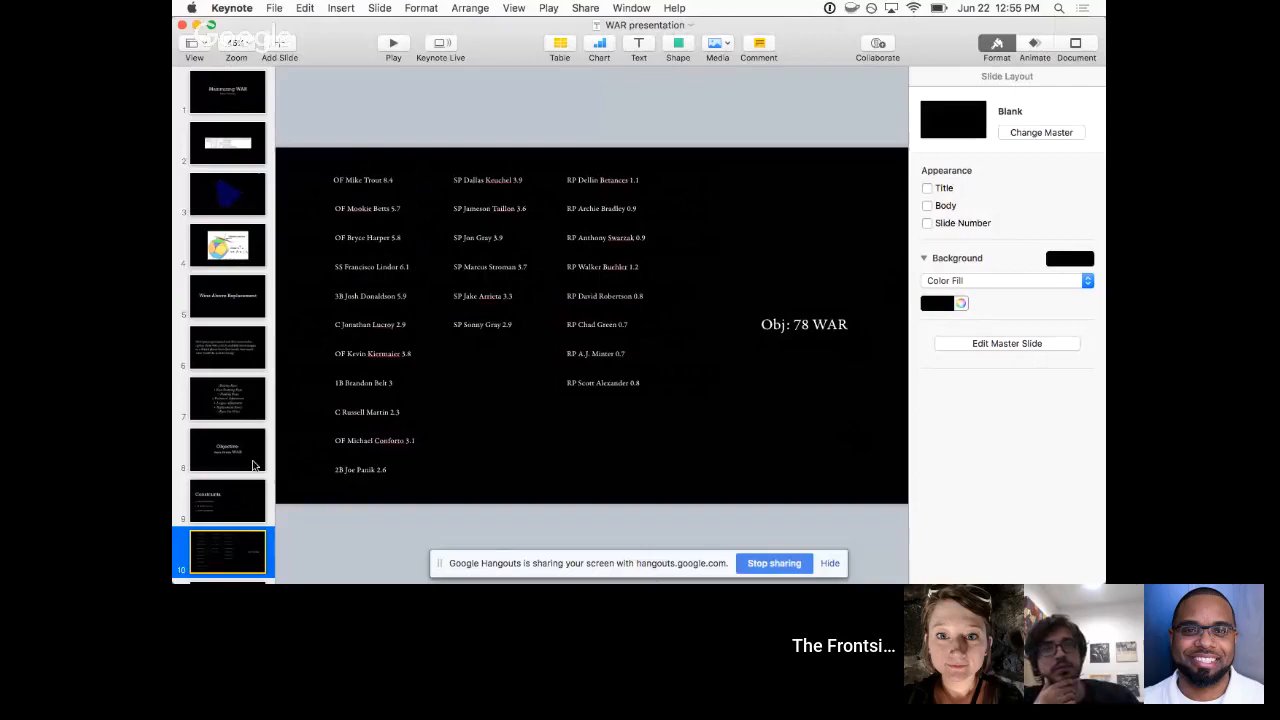
left_click(228, 570)
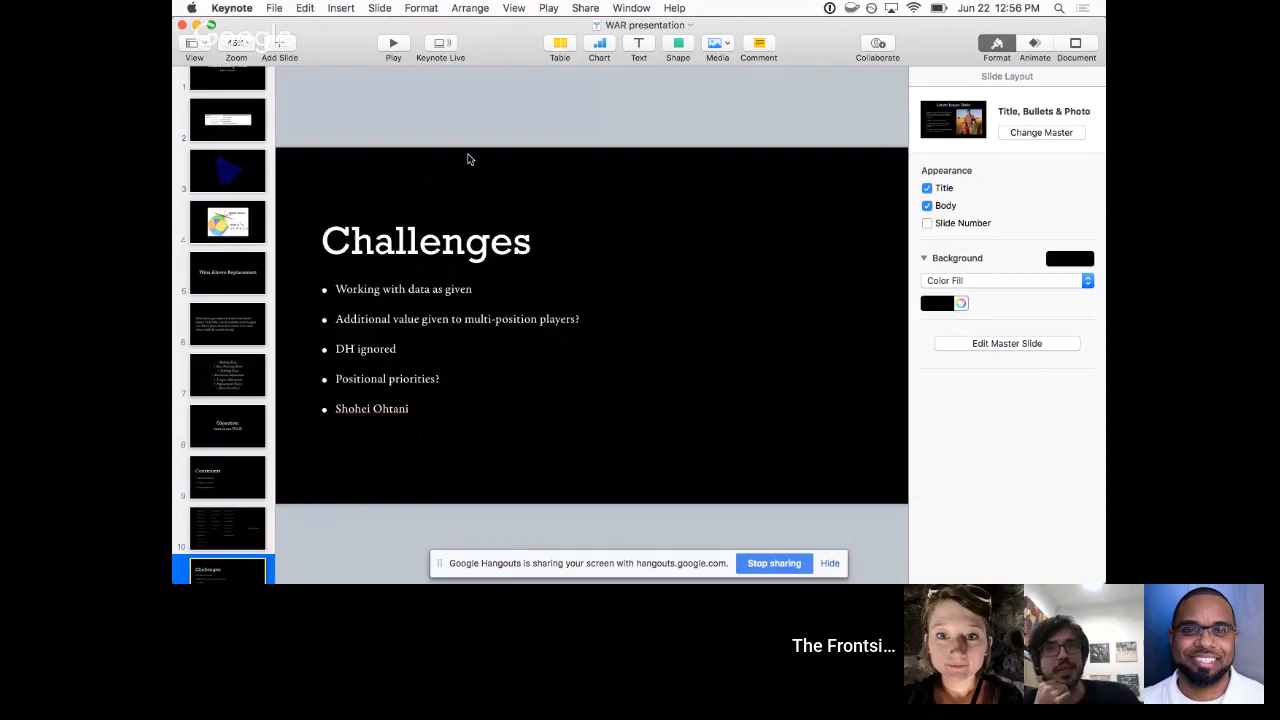
left_click(228, 528)
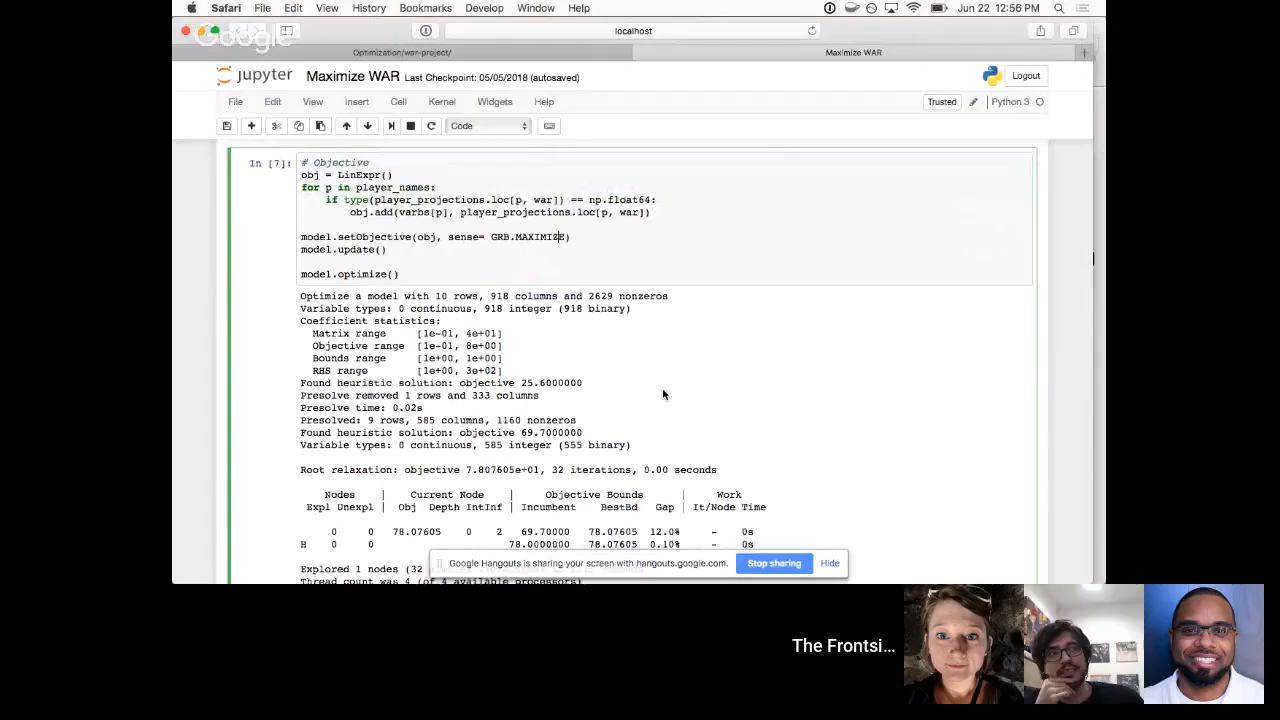
- Scroll the objective output to the optimality section with objective 78 and $0.20 leftover
scroll("down", 3)
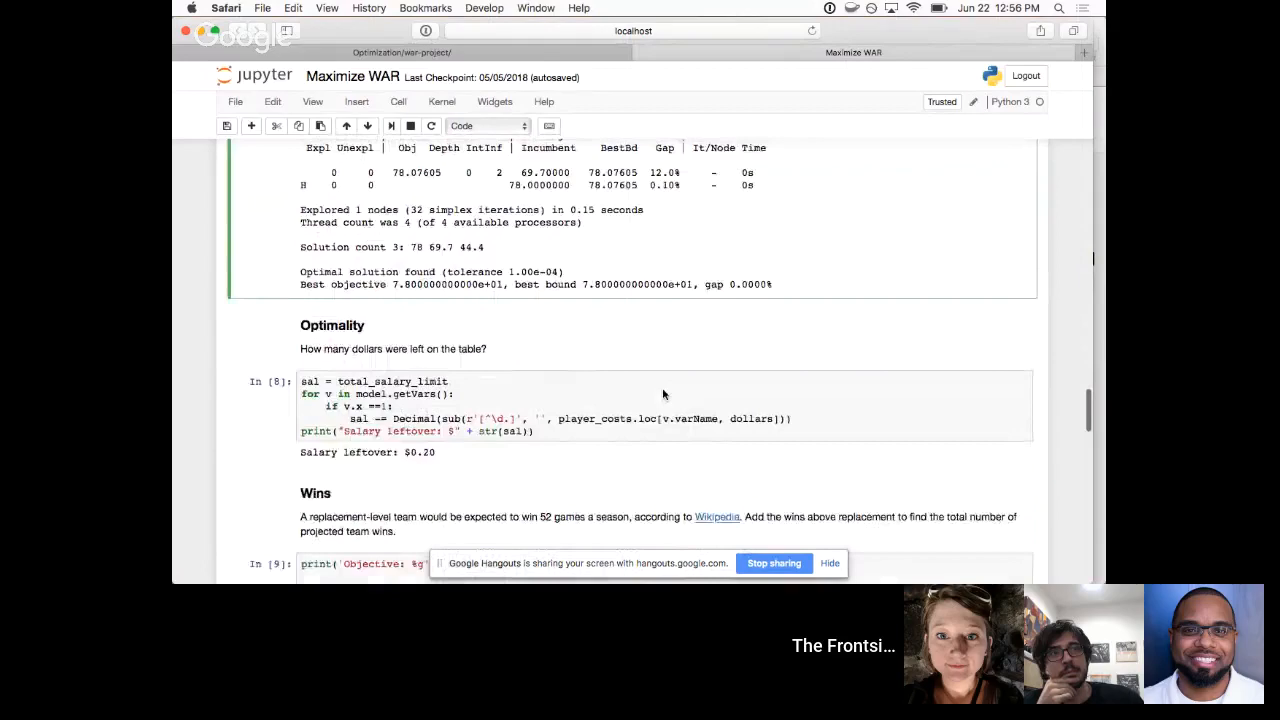
scroll("up", 3)
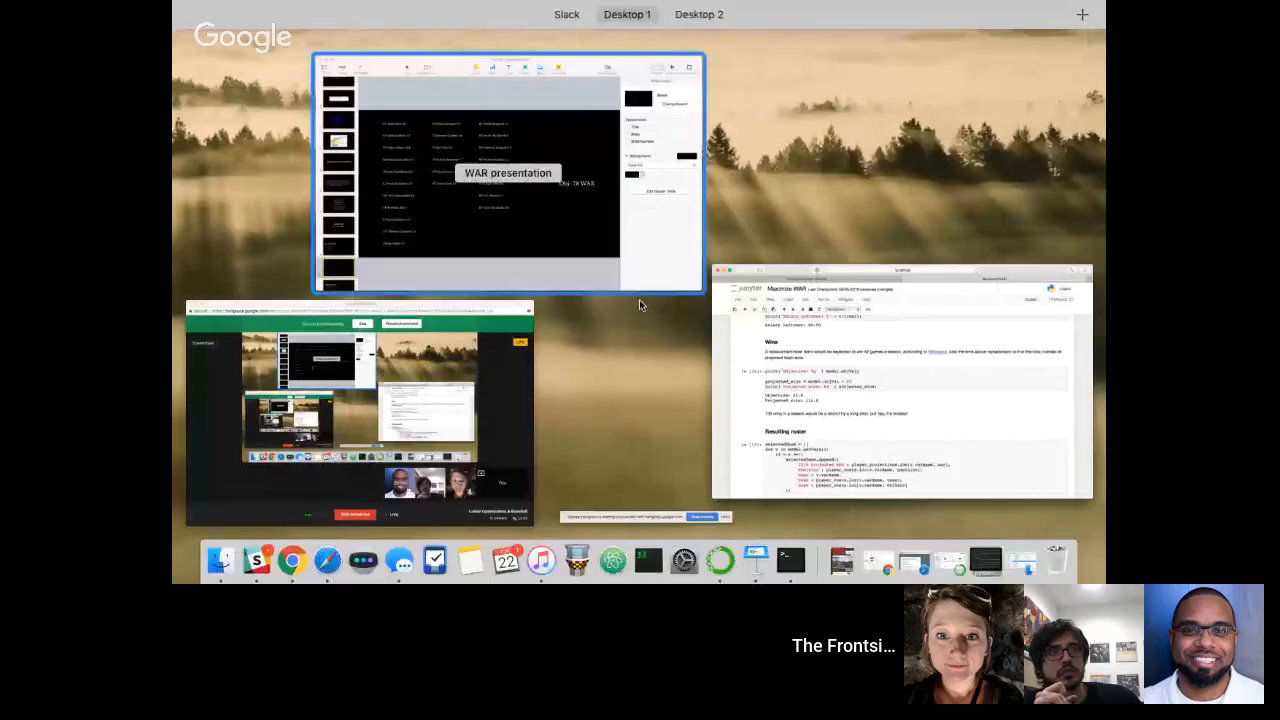
- Bring the notebook forward and scroll through the 1B, 2B, SS and 3B constraint cells
left_click(900, 390)
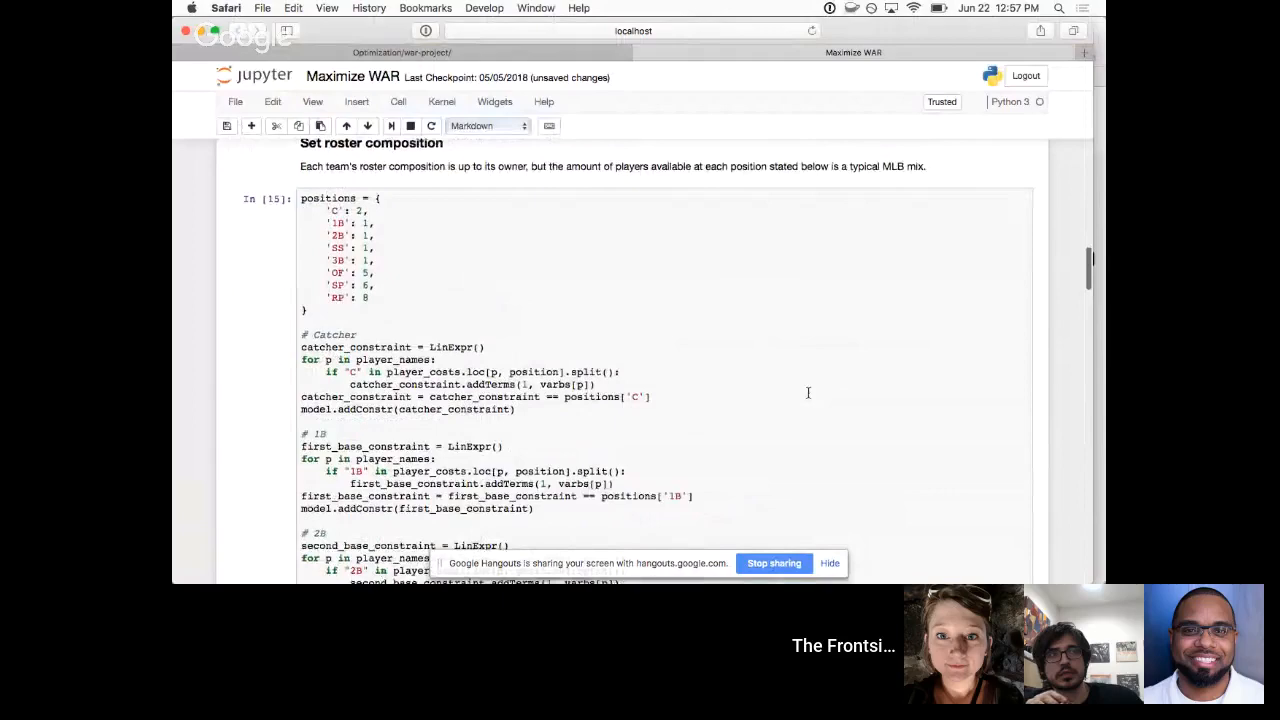
scroll("up", 3)
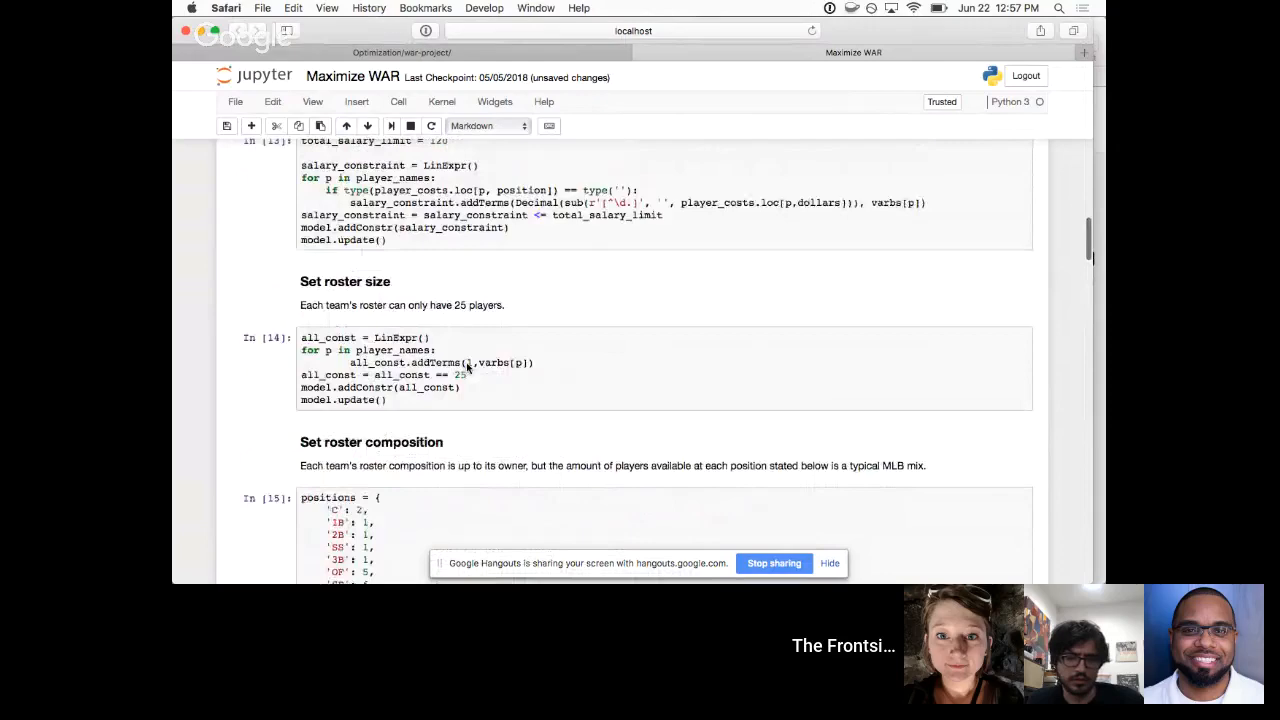
scroll("down", 3)
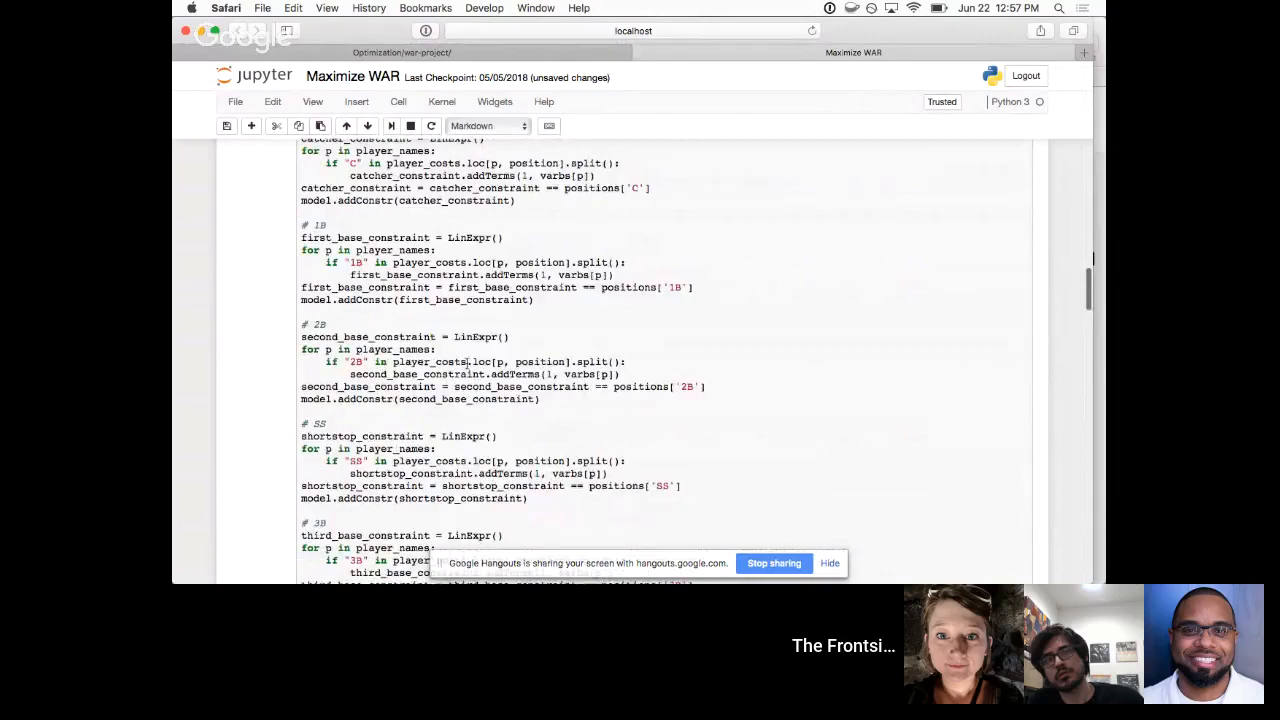
scroll("down", 3)
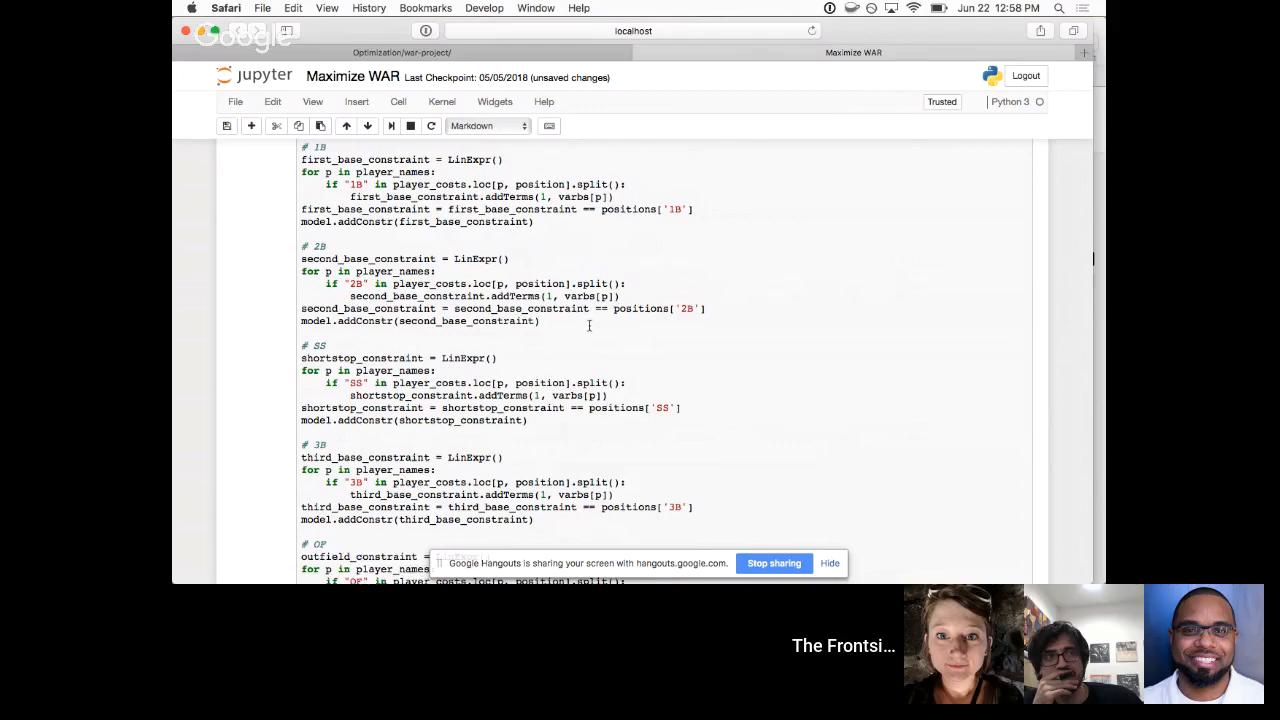
- Scroll through the optimal roster DataFrame of WAR, cost, name, position and team
scroll("down", 3)
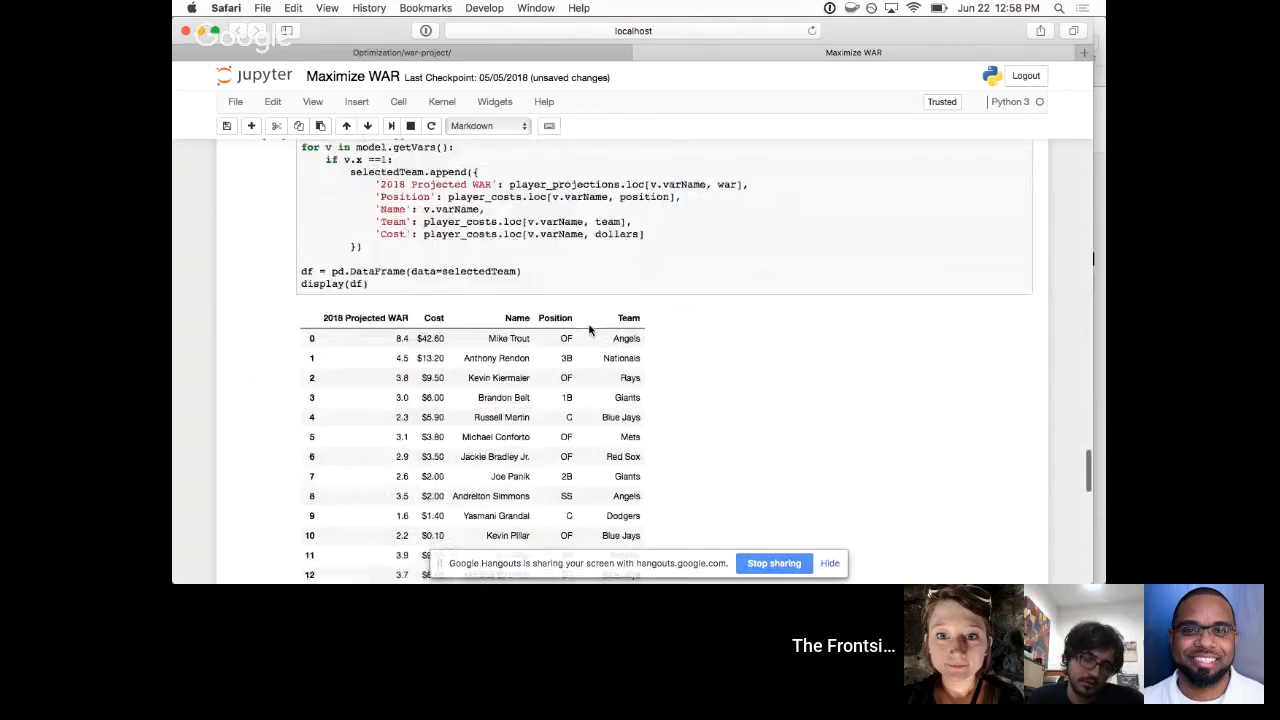
scroll("down", 3)
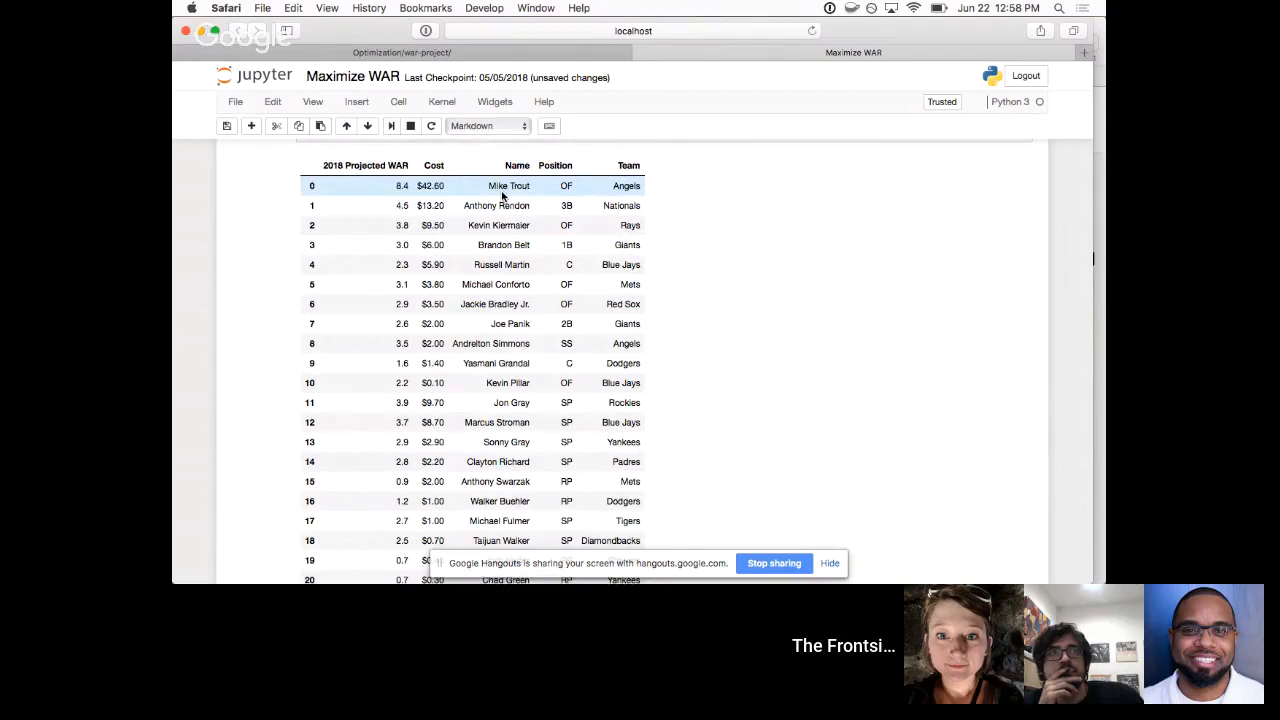
scroll("down", 3)
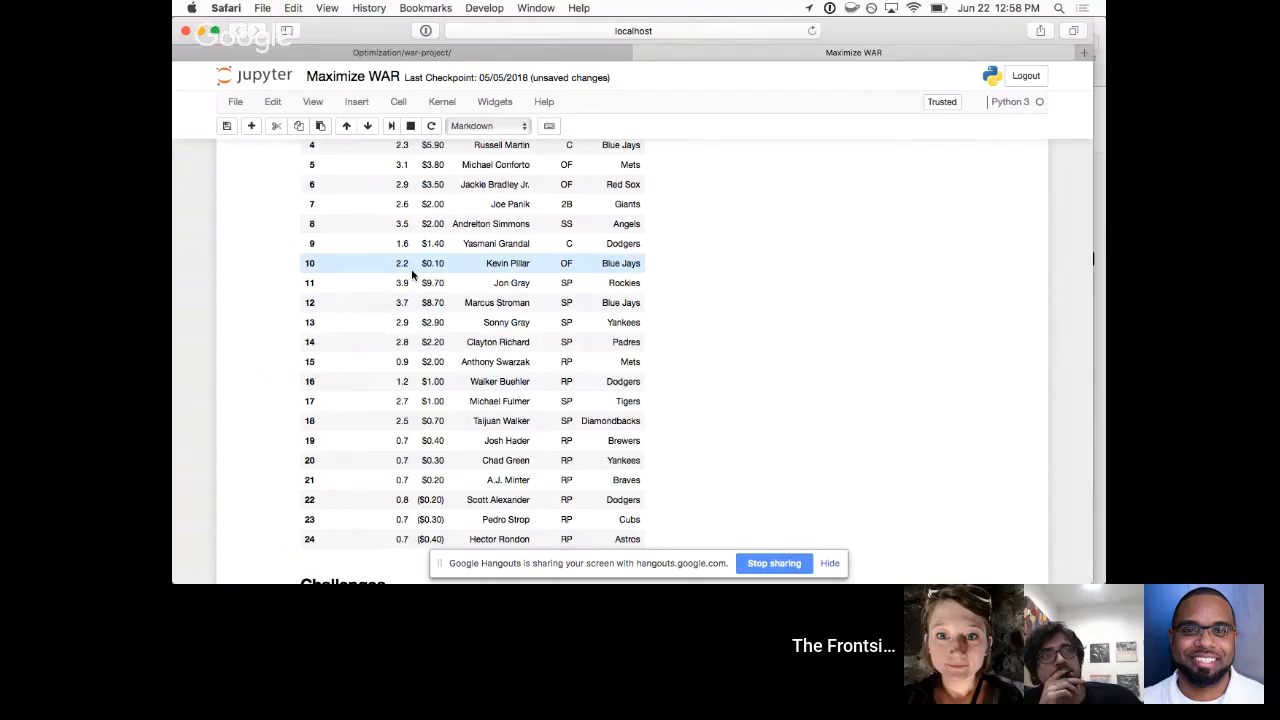
scroll("up", 3)
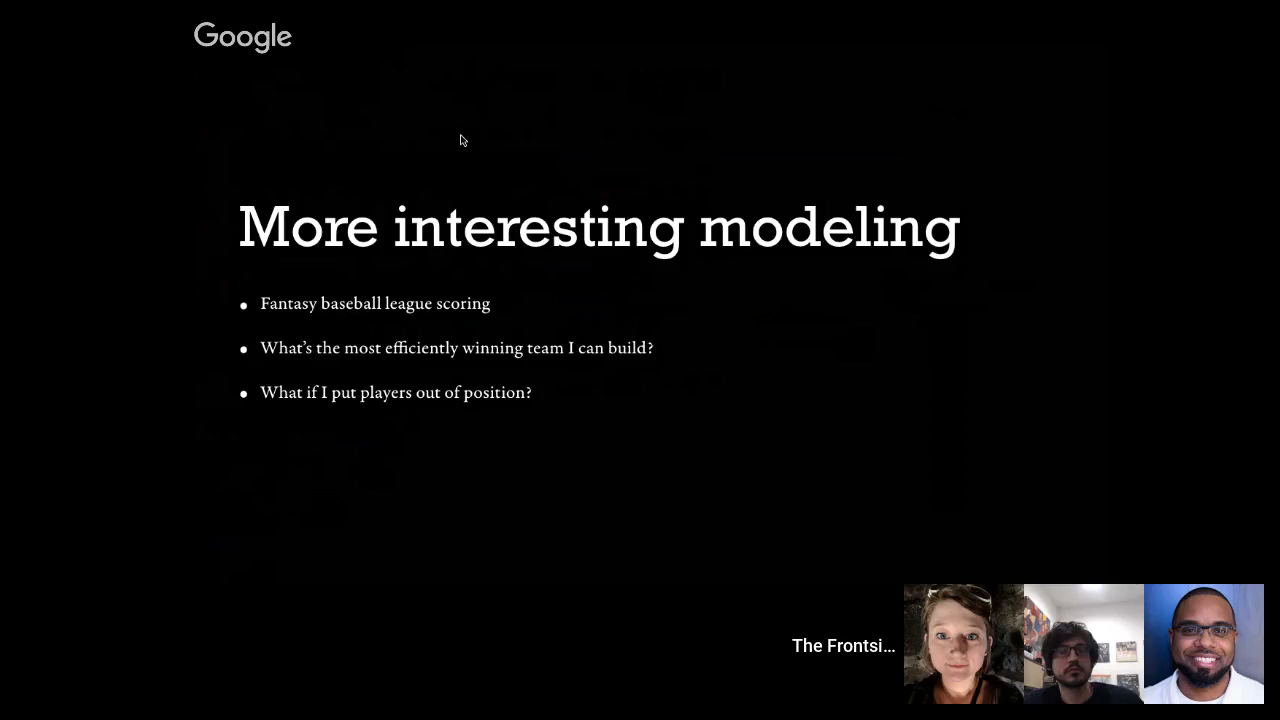
- Advance from the More interesting modeling slide to the Application slide
key("Right")
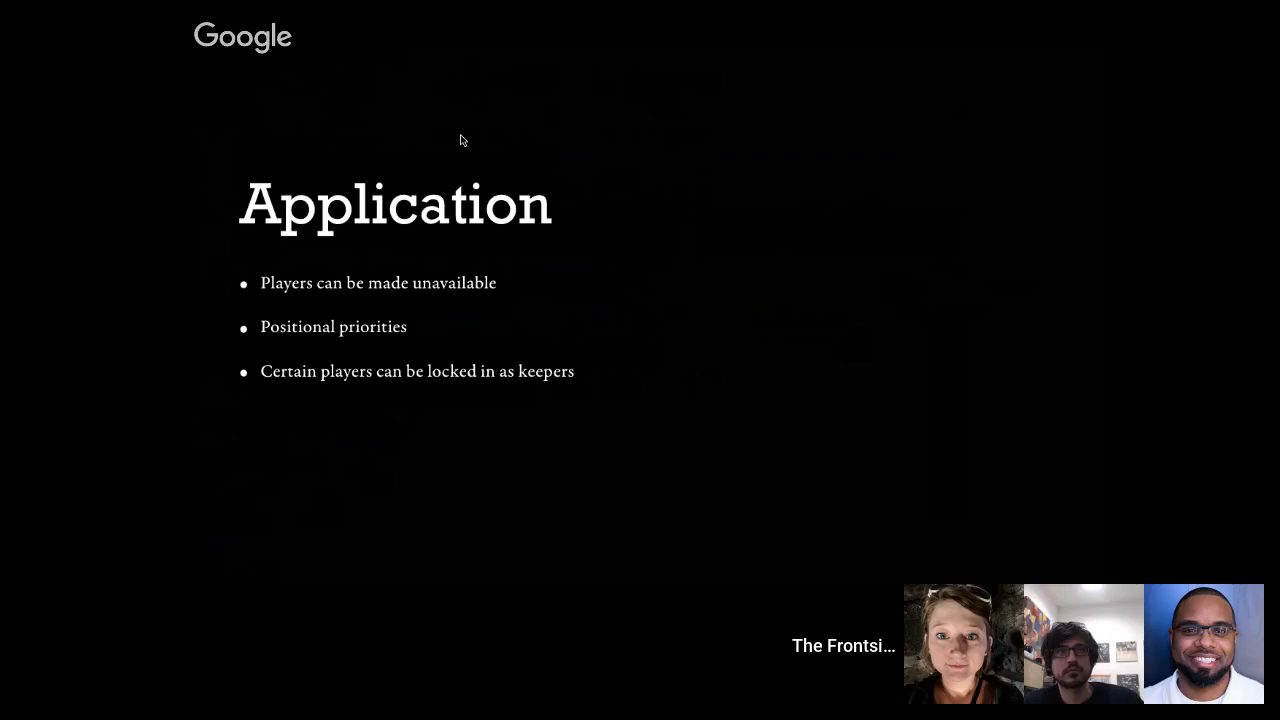